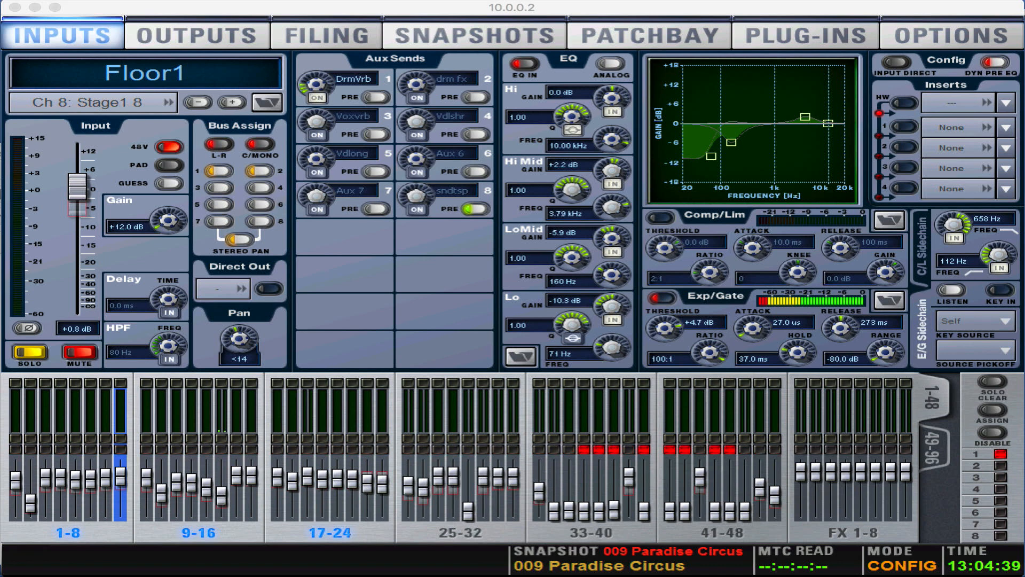
Step: Review the Profile show's snapshot list, then its plug-ins in the full rack overview
{"action": "left_click", "coordinate": [472, 34]}
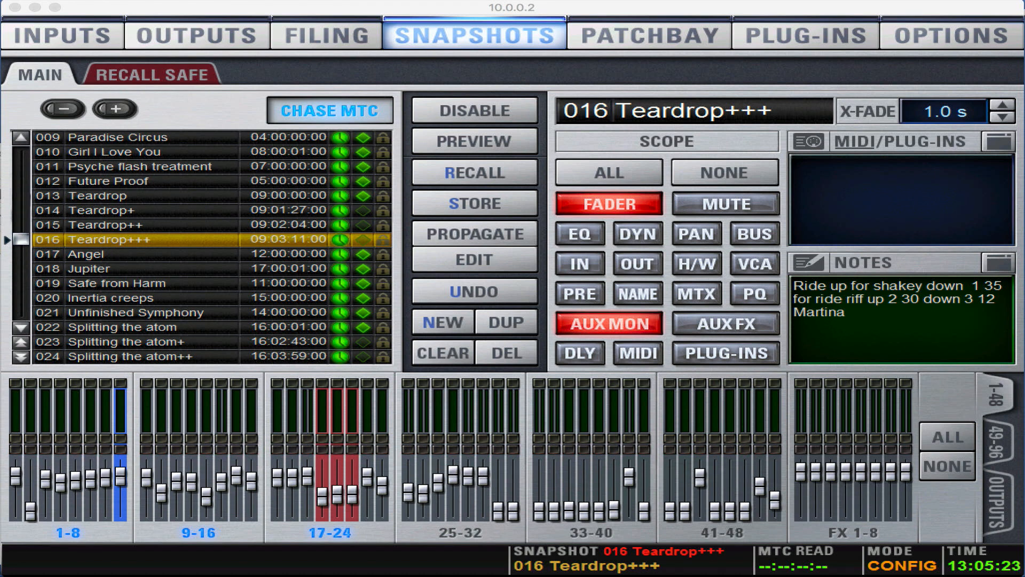
{"action": "left_click", "coordinate": [807, 34]}
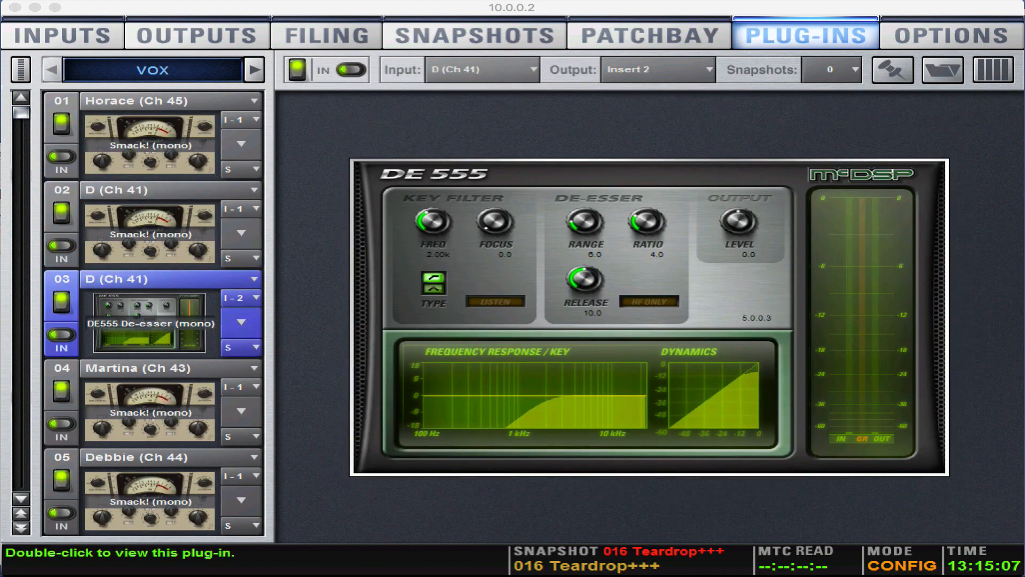
{"action": "left_click", "coordinate": [993, 73]}
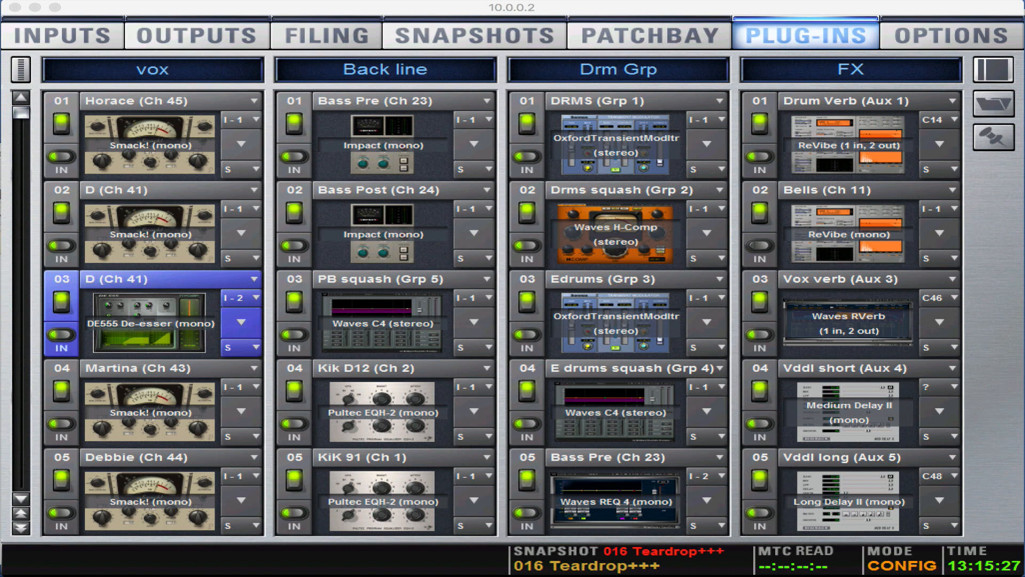
Step: Transfer the Massive Attack Glastonbury 2014 show folder from the Profile to USB Disk F:\
{"action": "left_click", "coordinate": [325, 35]}
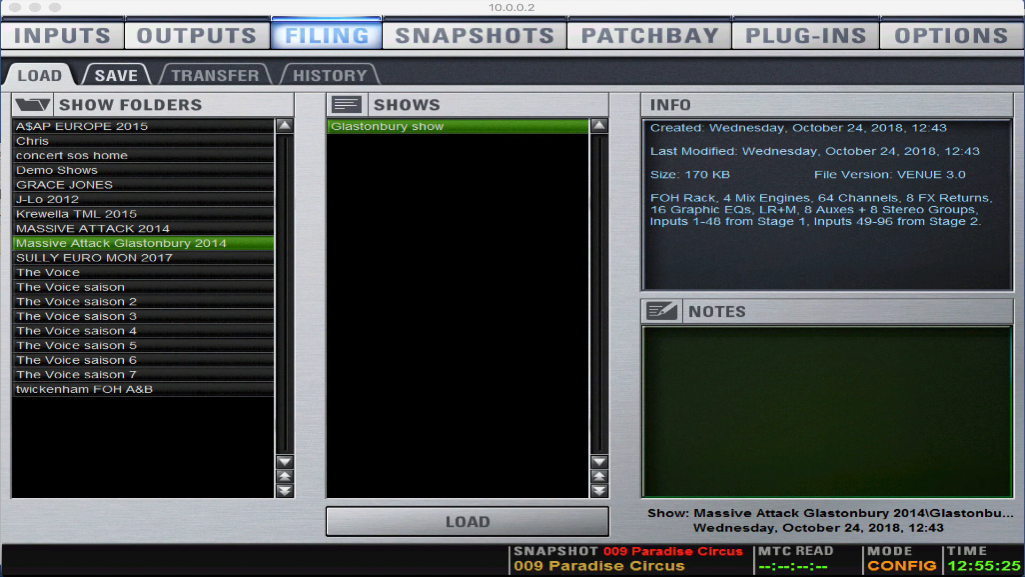
{"action": "left_click", "coordinate": [210, 75]}
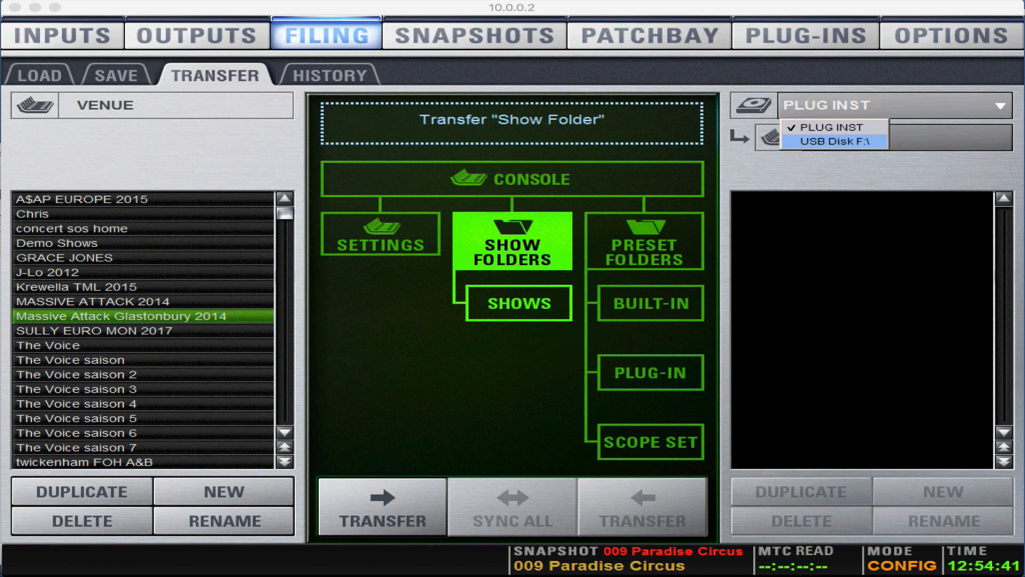
{"action": "left_click", "coordinate": [831, 140]}
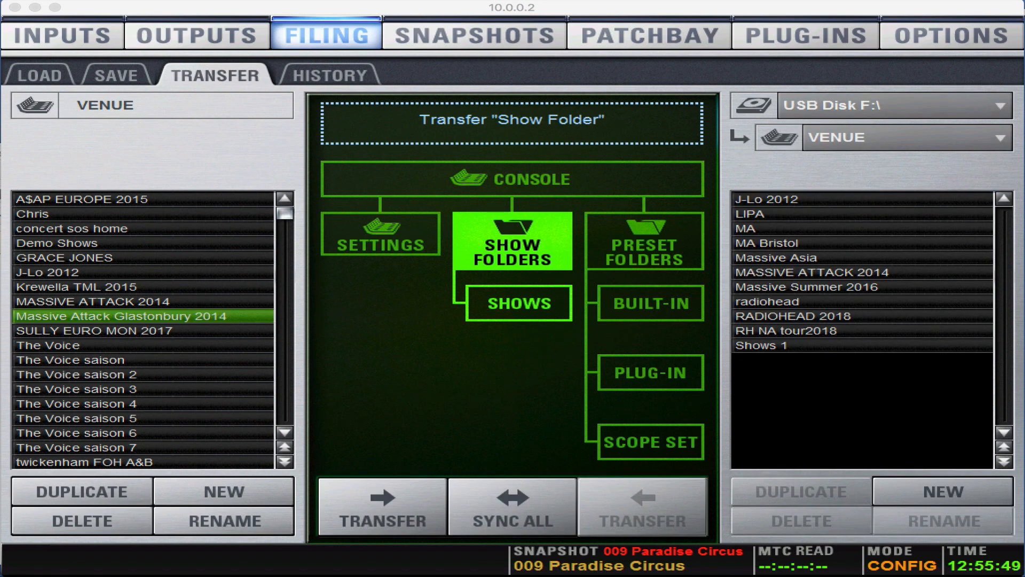
{"action": "left_click", "coordinate": [382, 509]}
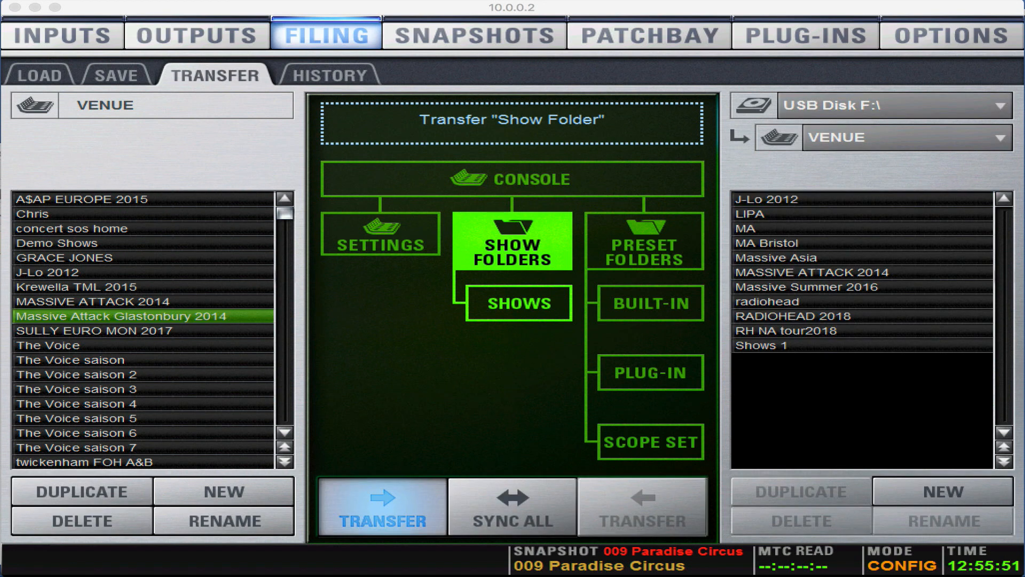
{"action": "left_click", "coordinate": [383, 511]}
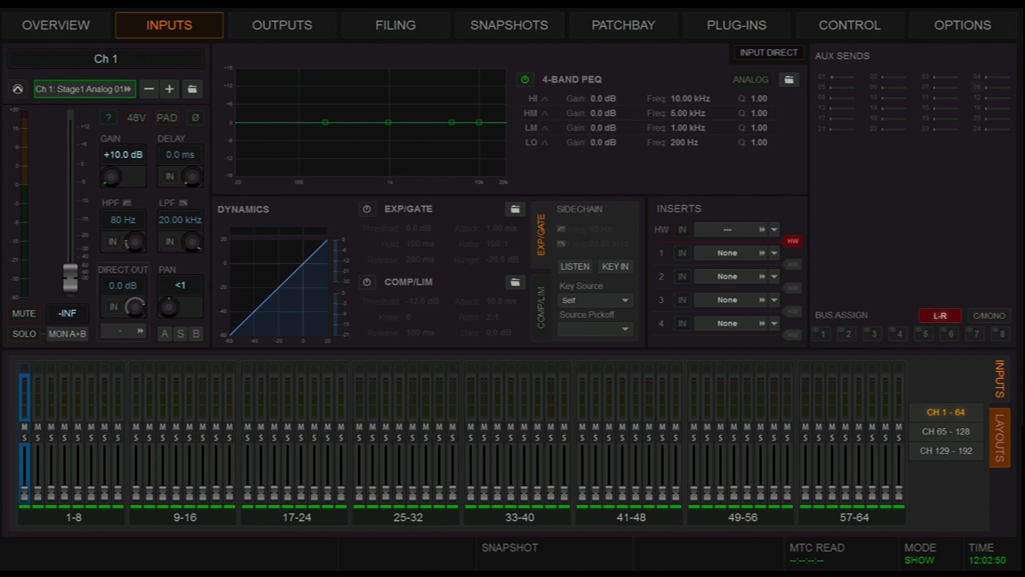
Step: Transfer the Glastonbury folder from USB Drive F:\ onto the S6L and go to loading shows
{"action": "left_click", "coordinate": [395, 25]}
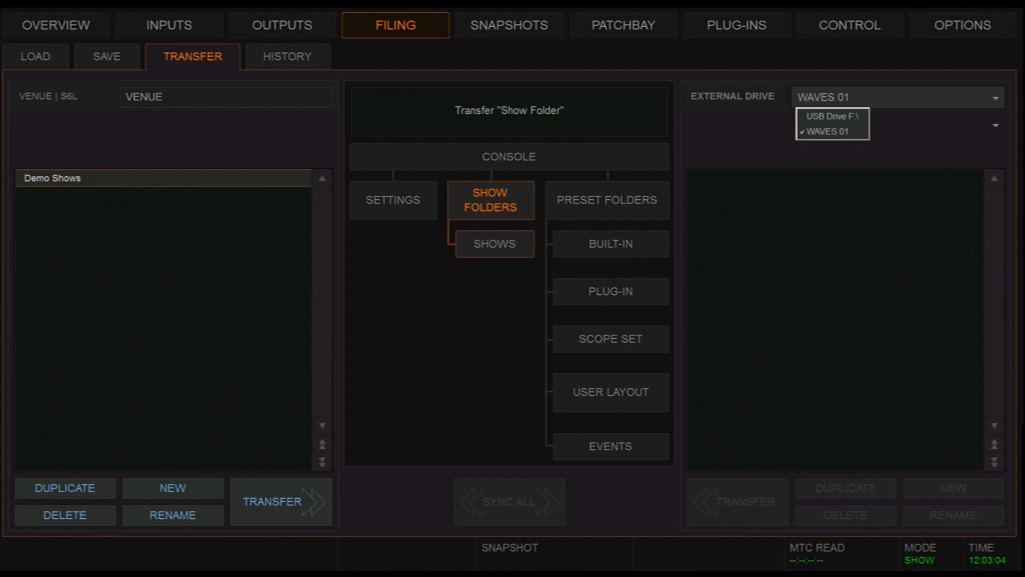
{"action": "left_click", "coordinate": [826, 116]}
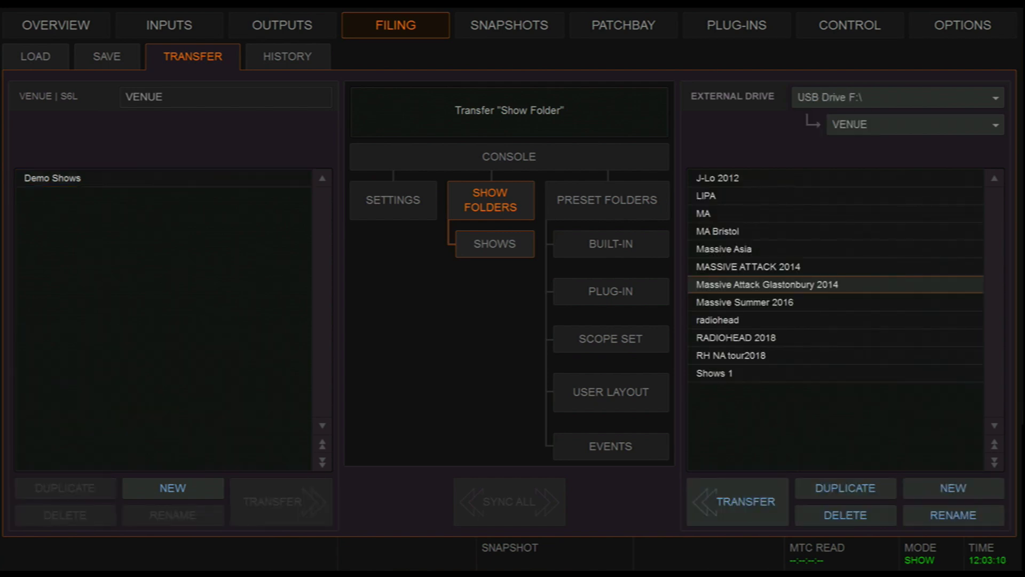
{"action": "left_click", "coordinate": [737, 502]}
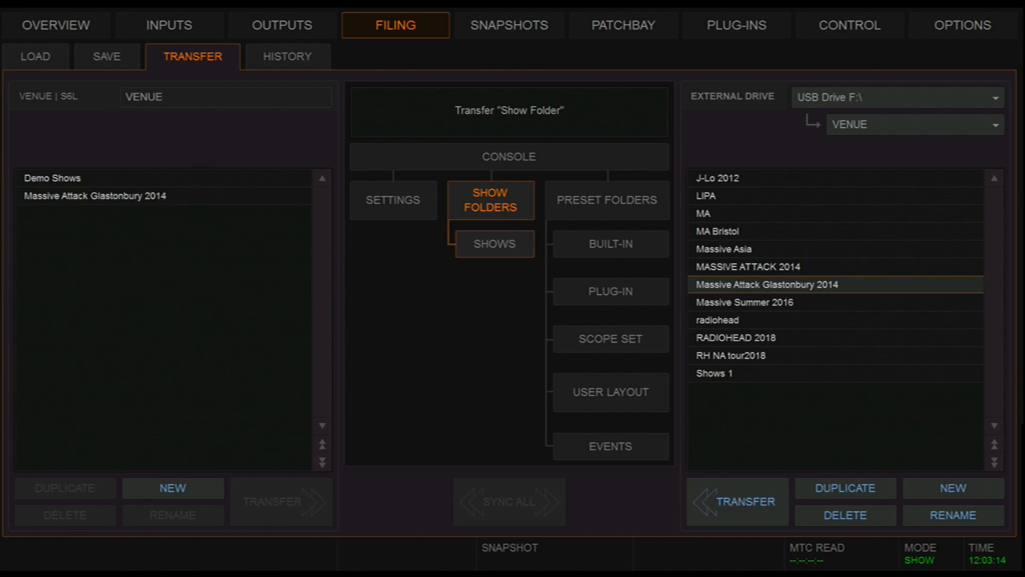
{"action": "left_click", "coordinate": [32, 57]}
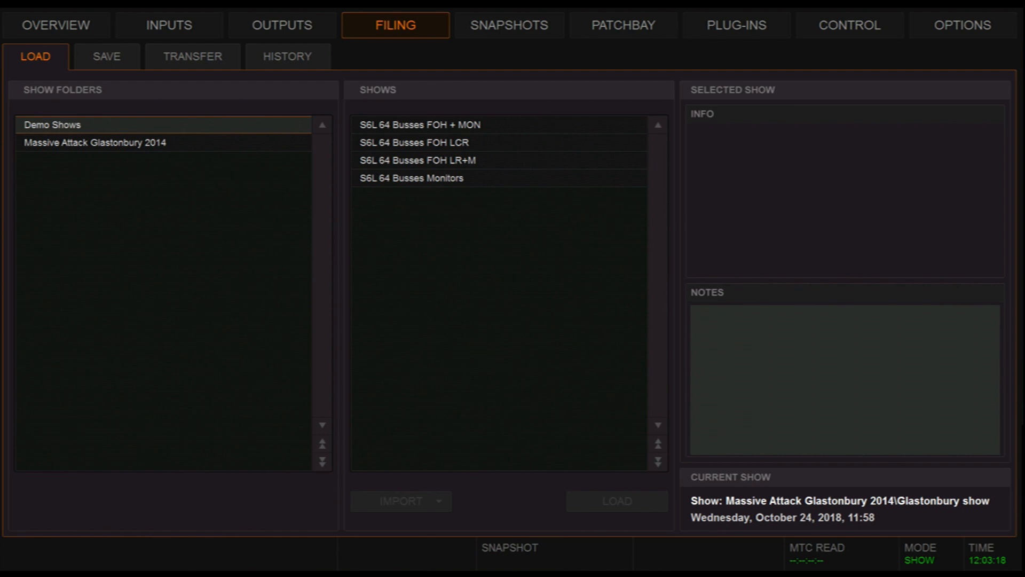
Step: Load the Glastonbury show on the S6L, accept the conversion notice and check the input channels
{"action": "left_click", "coordinate": [94, 142]}
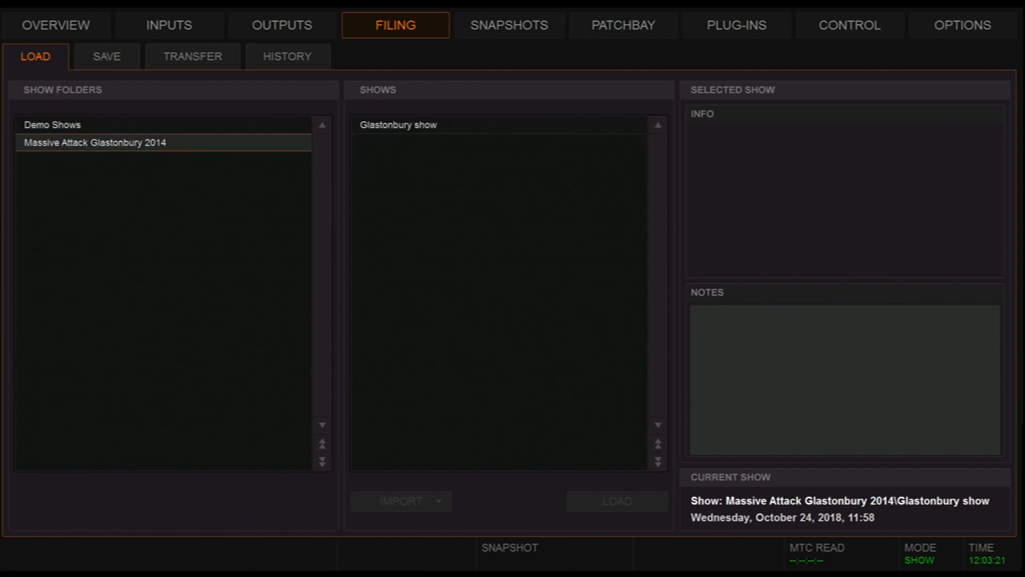
{"action": "left_click", "coordinate": [397, 124]}
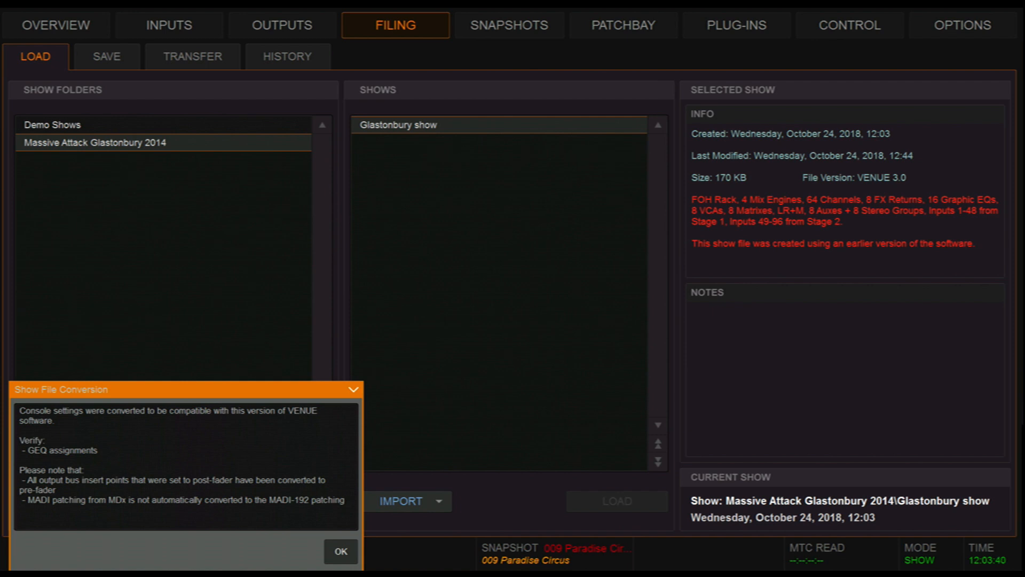
{"action": "left_click", "coordinate": [341, 551]}
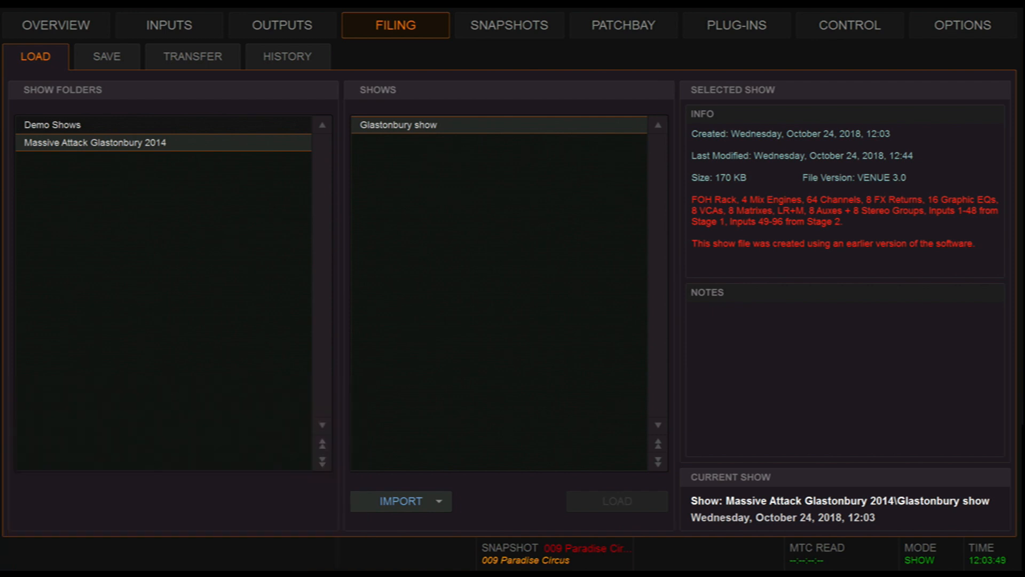
{"action": "left_click", "coordinate": [169, 25]}
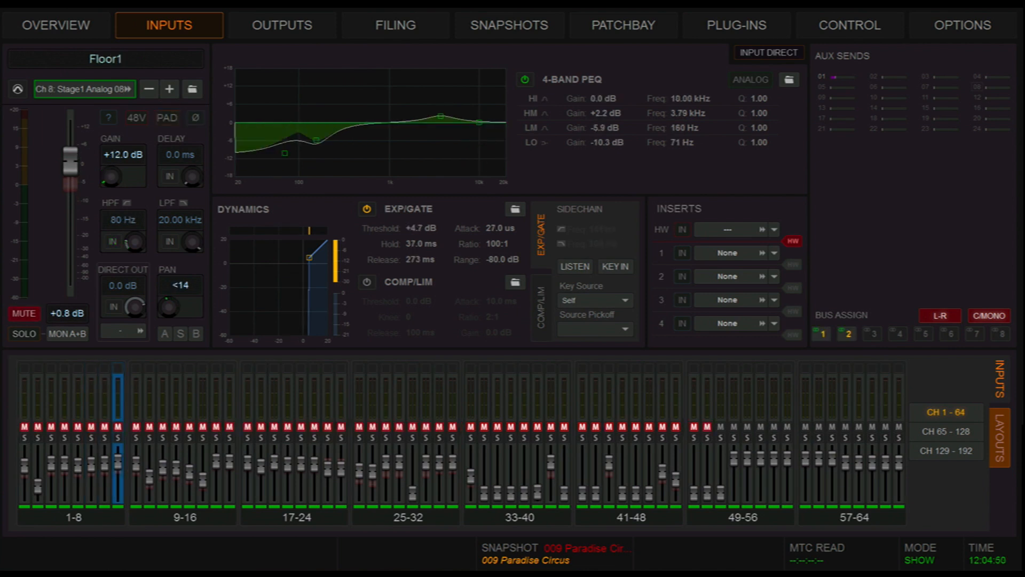
Step: Recall the Future Proof and Teardrop snapshots from the loaded show
{"action": "left_click", "coordinate": [509, 24]}
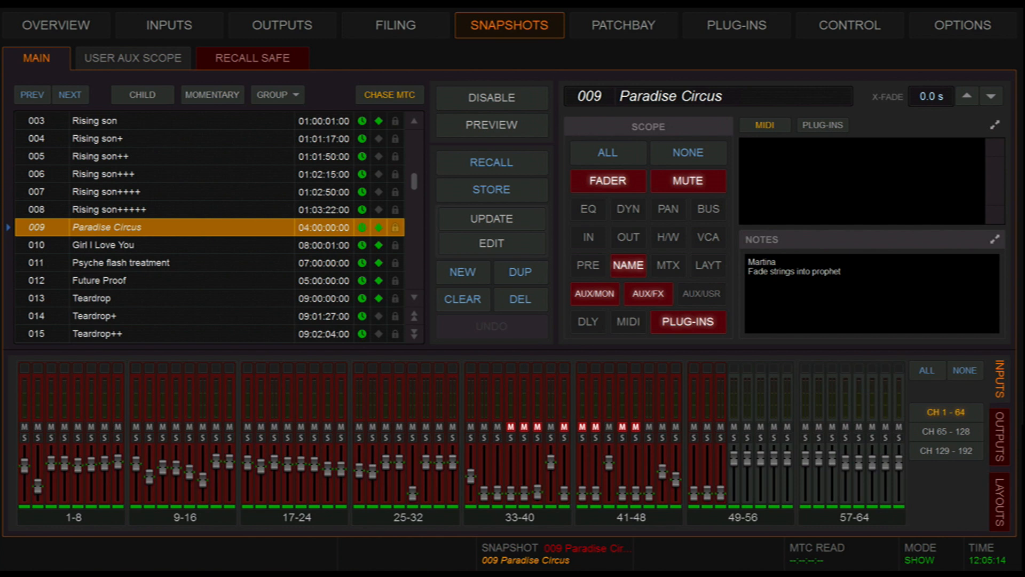
{"action": "left_click", "coordinate": [70, 94]}
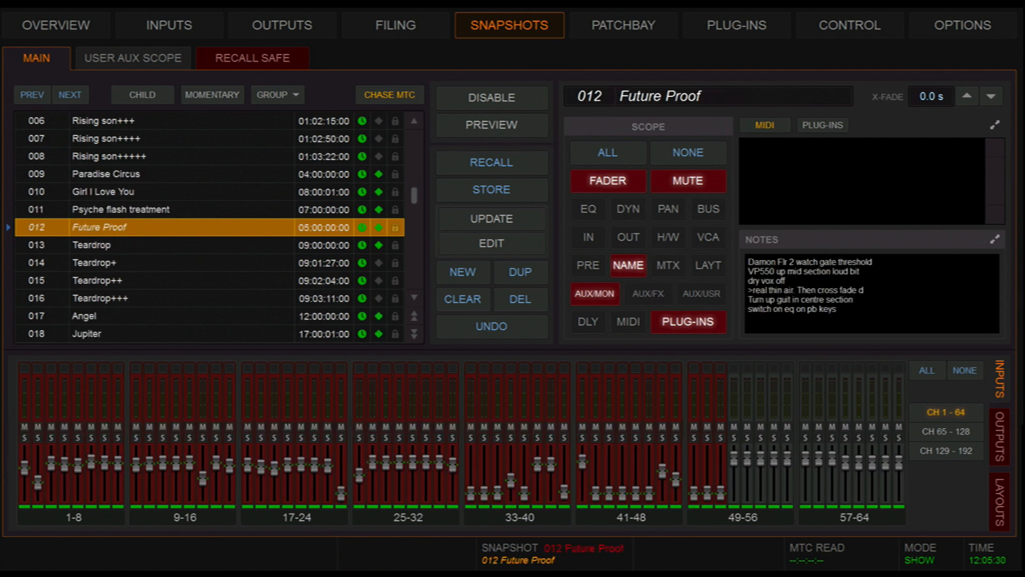
{"action": "left_click", "coordinate": [70, 94]}
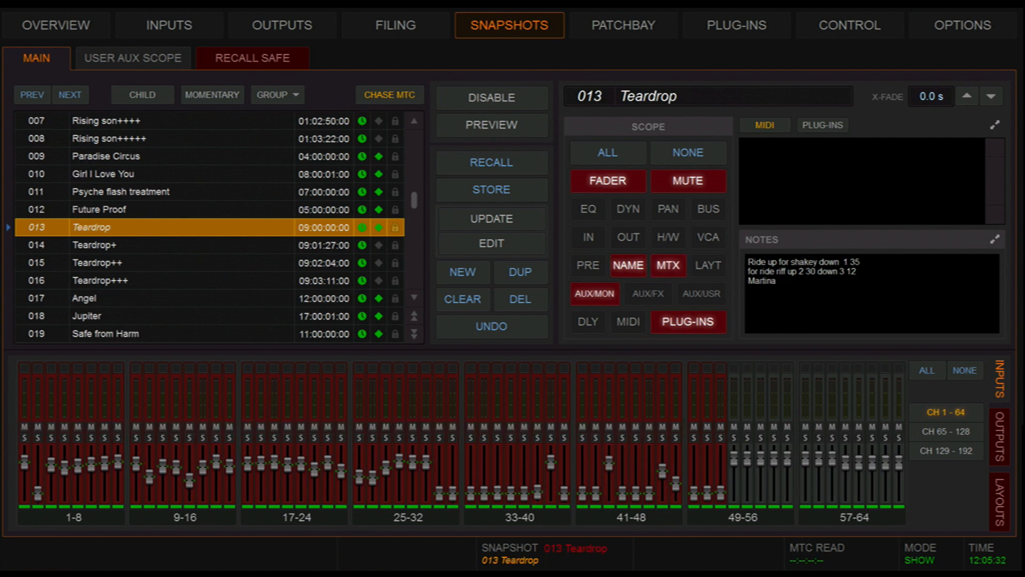
Step: Check the imported vox, Back line, Drm Grp and FX plug-ins in the rack overview
{"action": "left_click", "coordinate": [737, 26]}
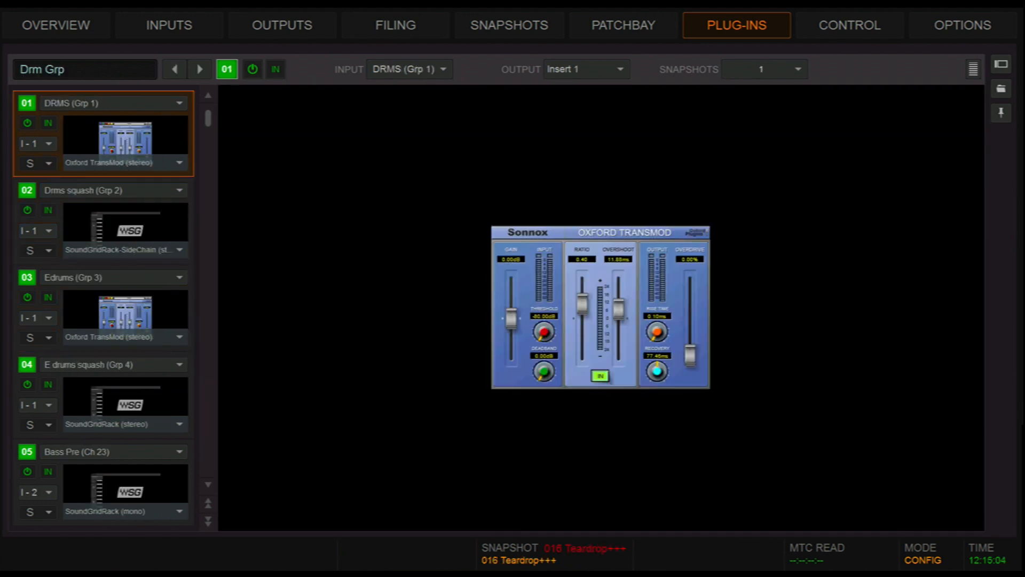
{"action": "left_click", "coordinate": [971, 68]}
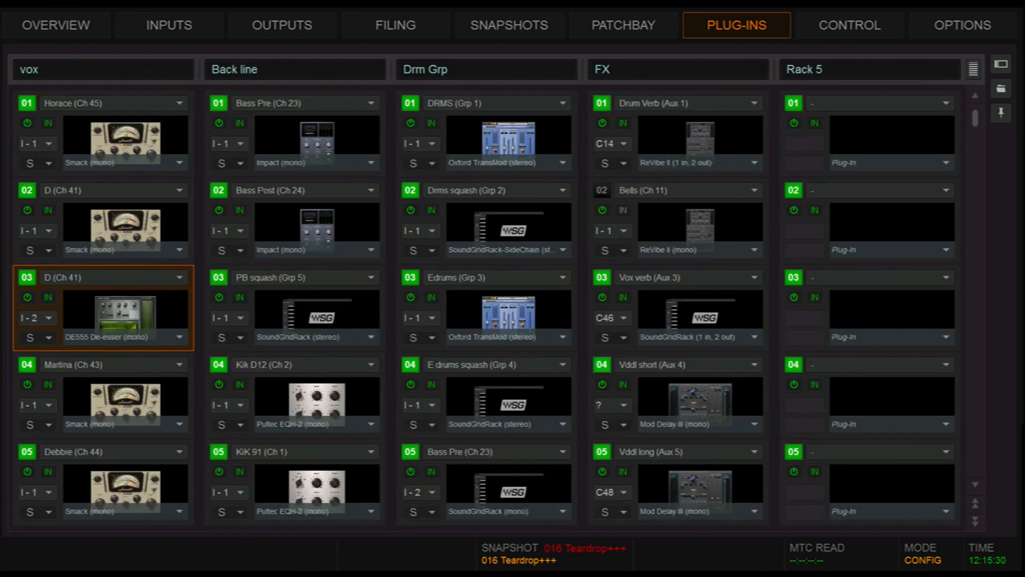